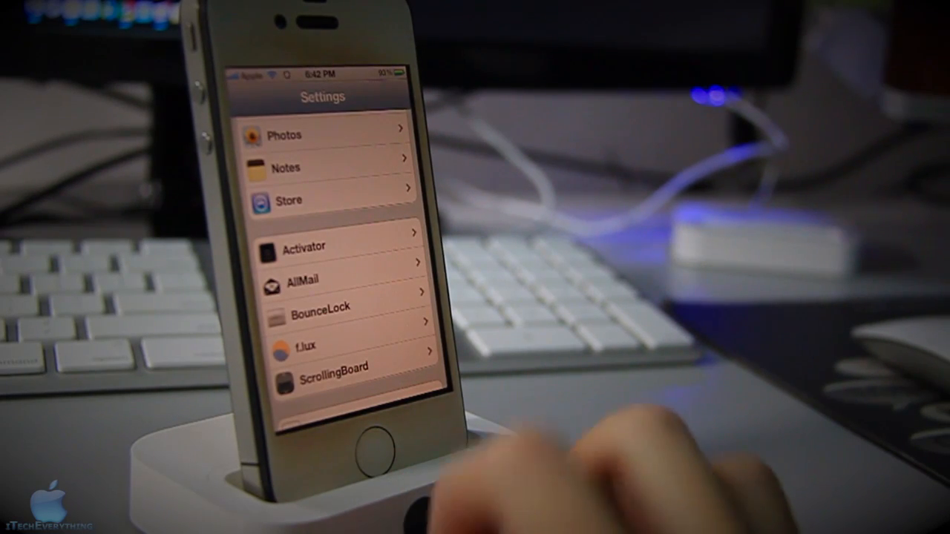
Open the BounceLock entry from the Settings tweak list.
left_click(330, 306)
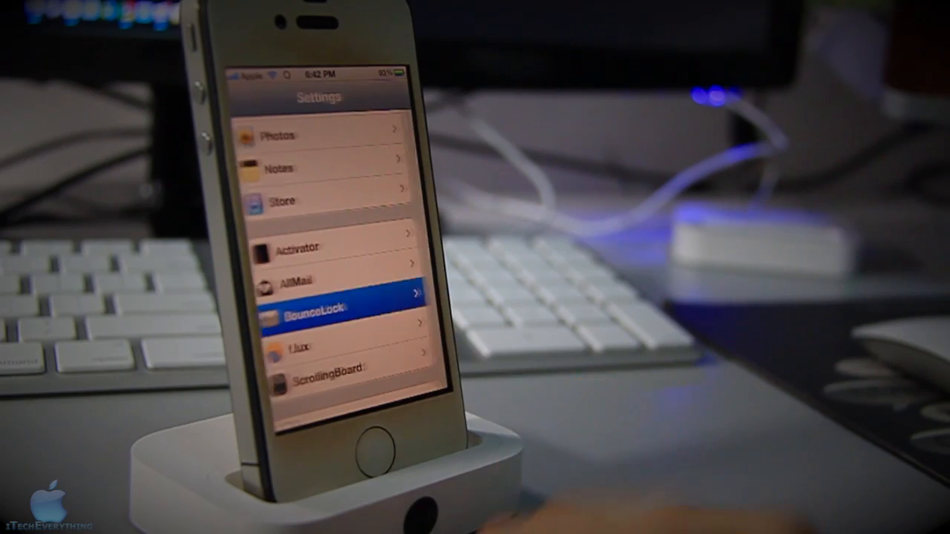
Switch the BounceLock Enable toggle to ON.
left_click(327, 308)
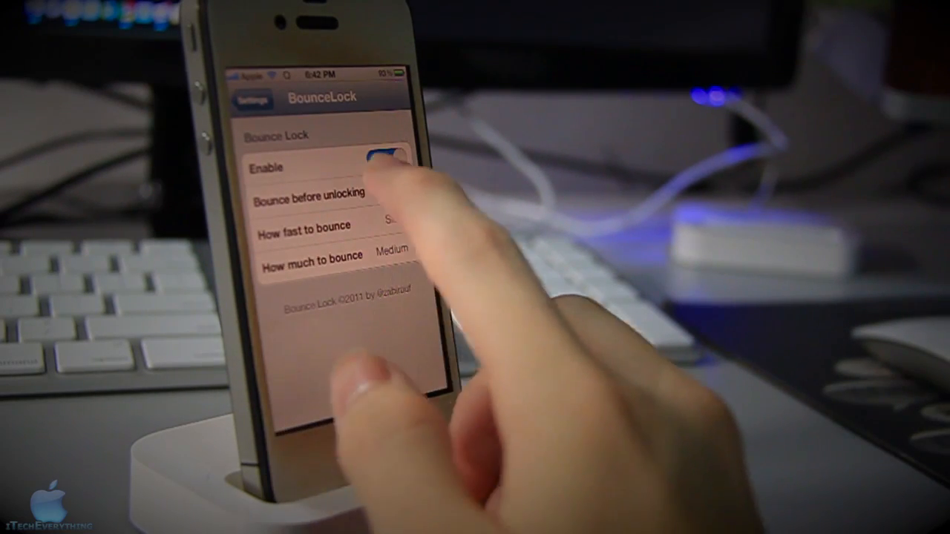
left_click(383, 157)
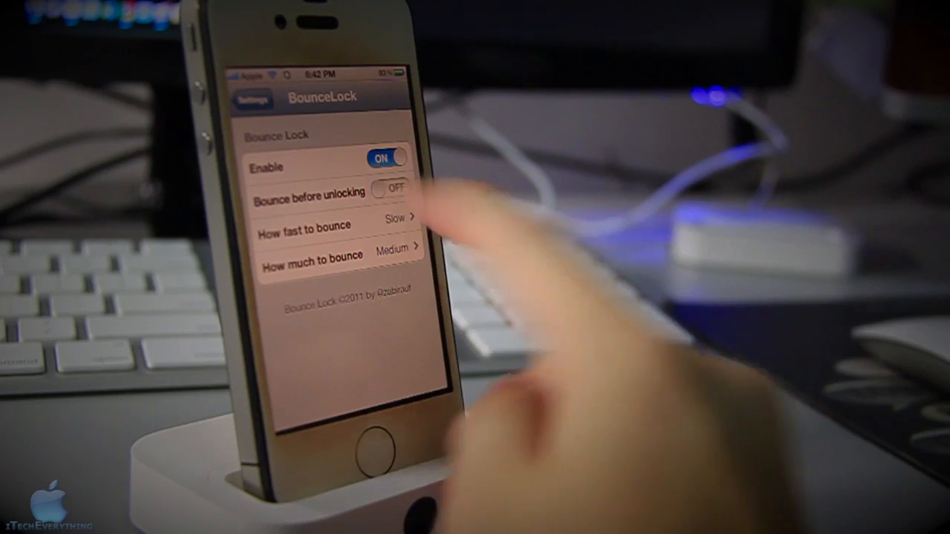
Turn on 'Bounce before unlocking' for the lock screen.
left_click(389, 190)
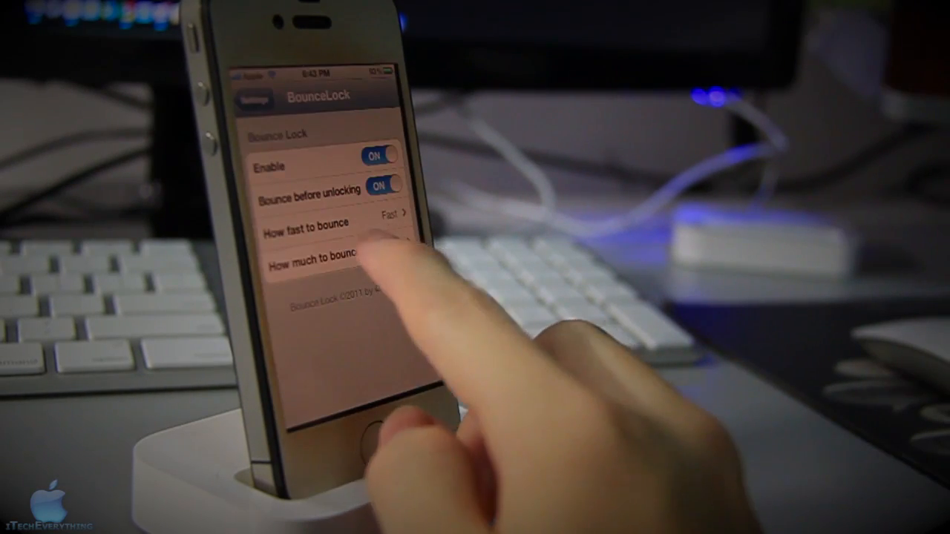
Set 'How much to bounce' to High and reopen the Less/Medium/High choices.
left_click(319, 264)
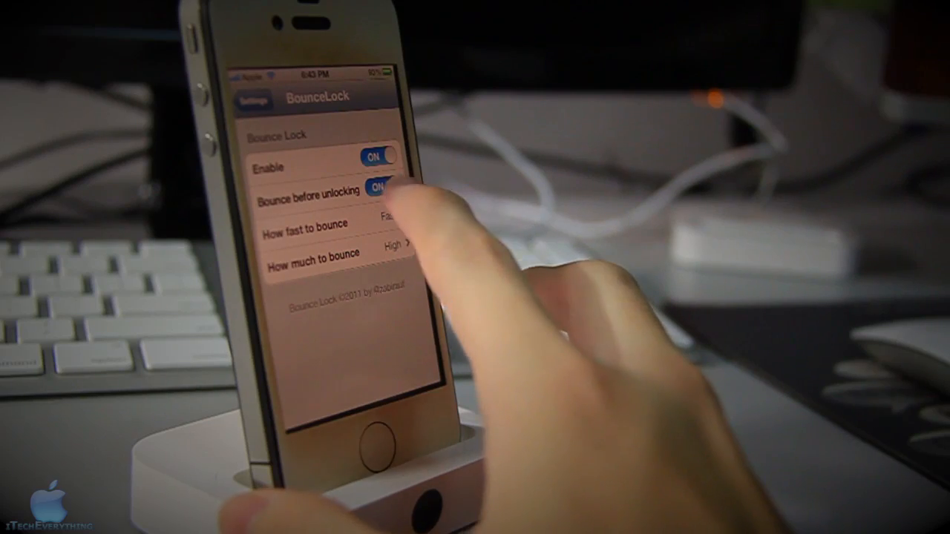
left_click(335, 252)
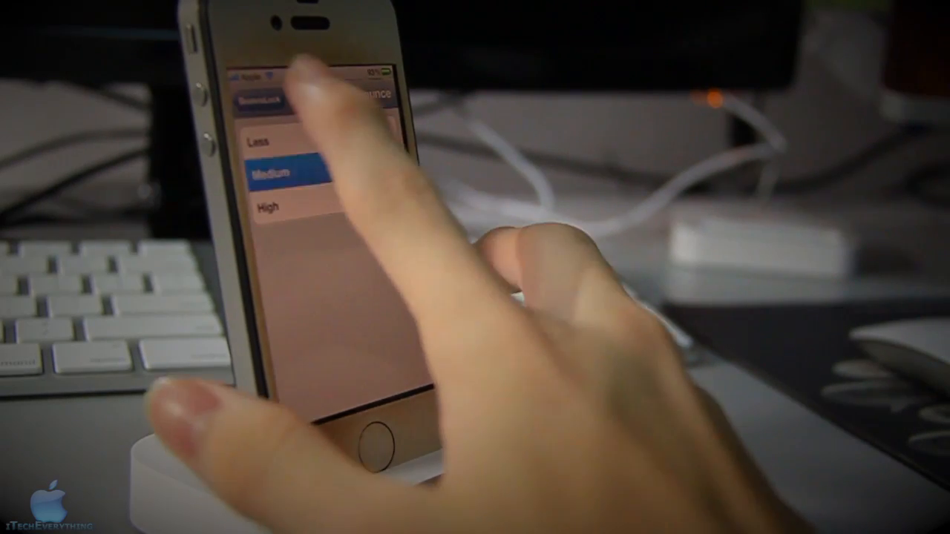